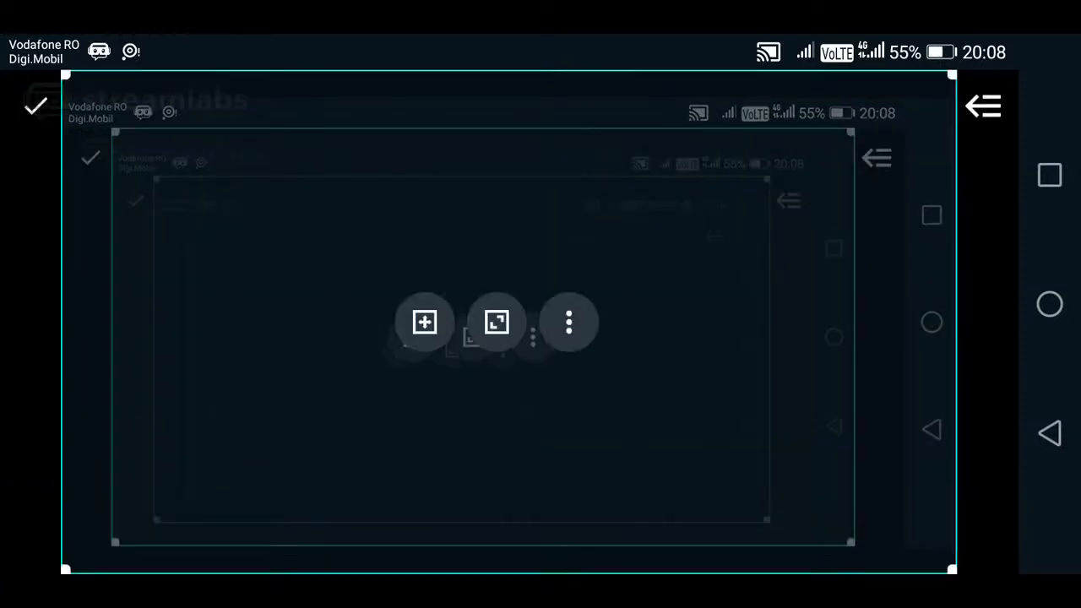
Confirm the layout and leave the editor, returning to the streaming tools menu while live.
{"action": "left_click", "coordinate": [567, 321]}
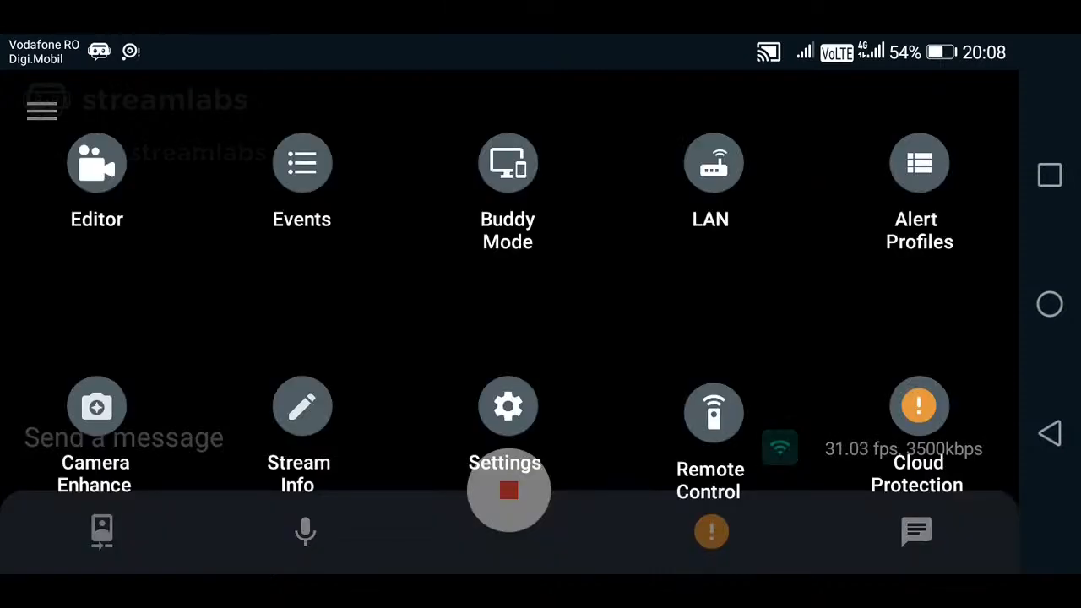
Enter the layout editor showing the Screen layer's stream/preview visibility options.
{"action": "left_click", "coordinate": [508, 490]}
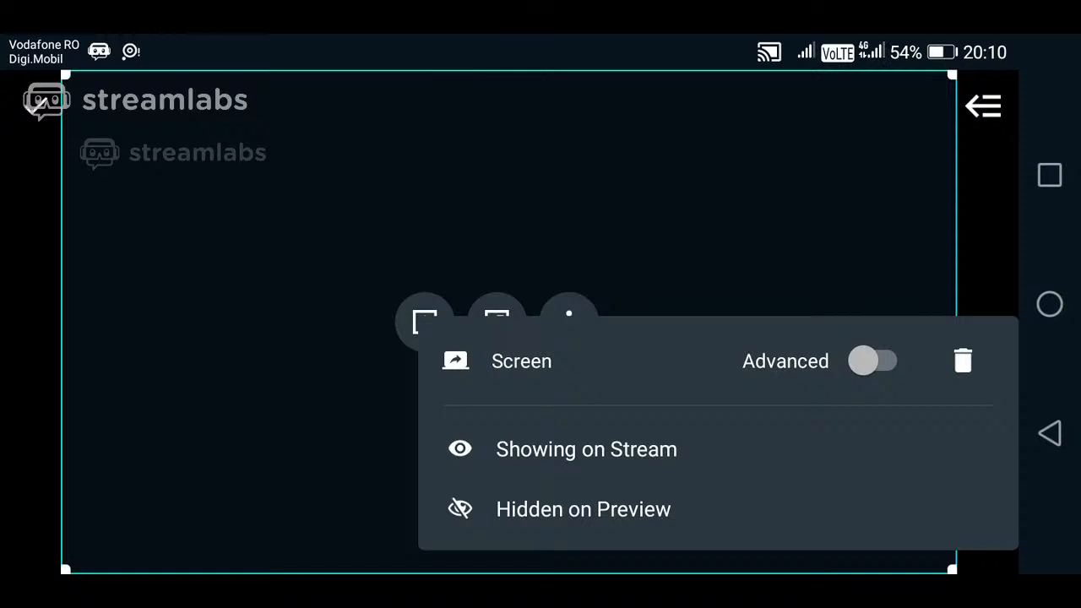
Close the Screen layer's settings to reach the add-source choices.
{"action": "left_click", "coordinate": [40, 104]}
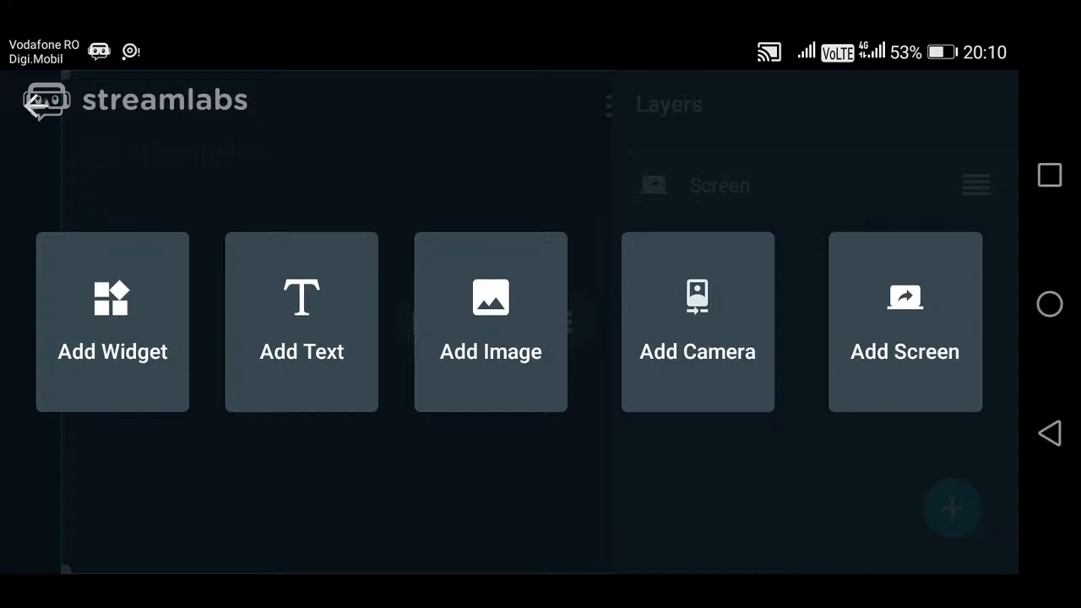
Choose Add Image, bringing up the phone's Recent photos picker.
{"action": "left_click", "coordinate": [48, 99]}
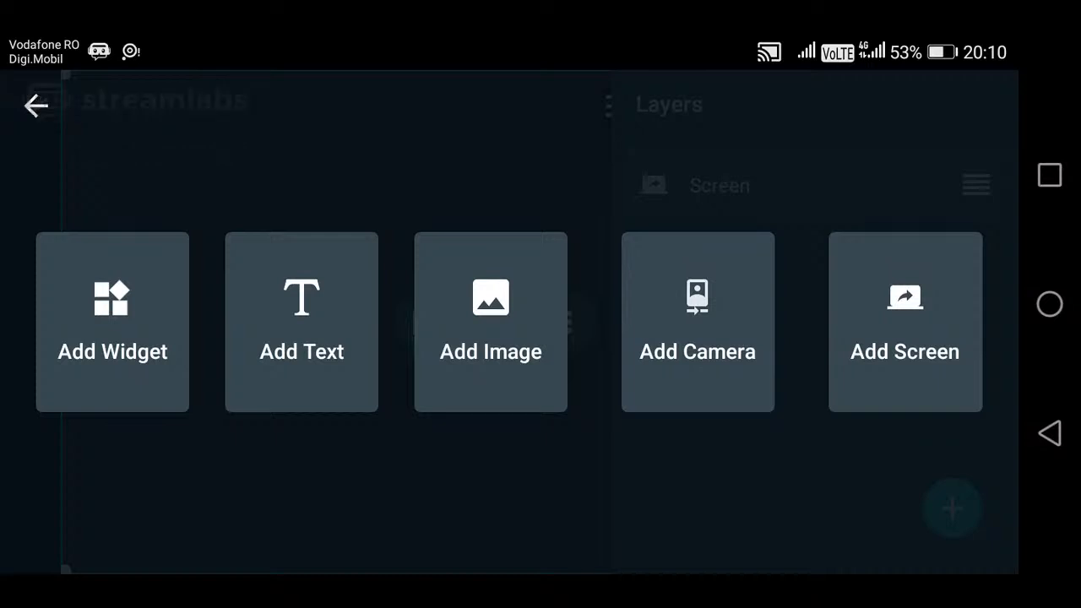
{"action": "left_click", "coordinate": [490, 321]}
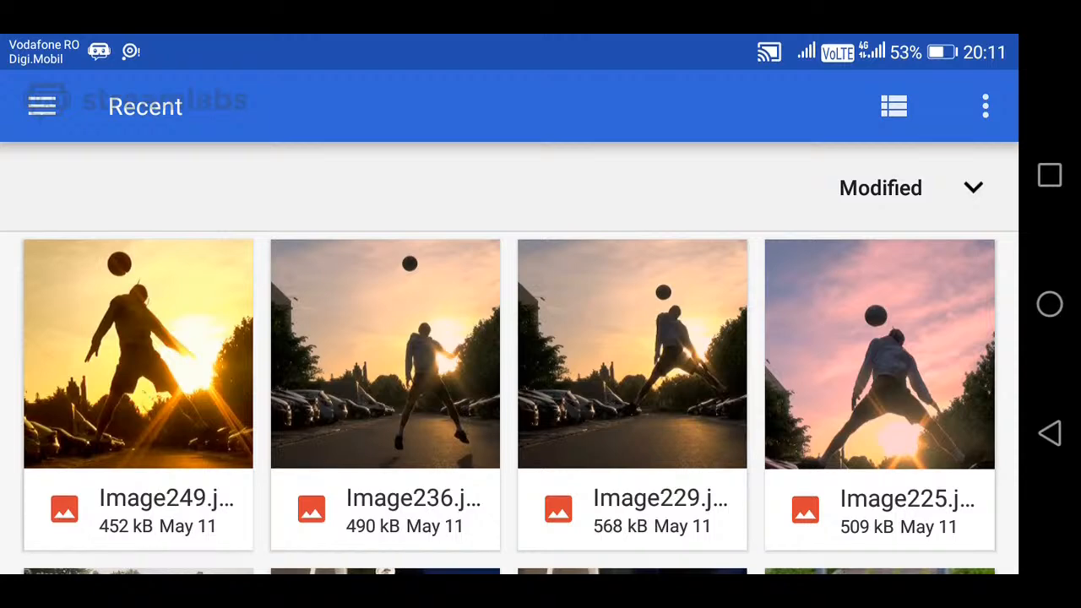
Pick the football silhouette photo as a new image layer in the layout.
{"action": "left_click", "coordinate": [385, 354]}
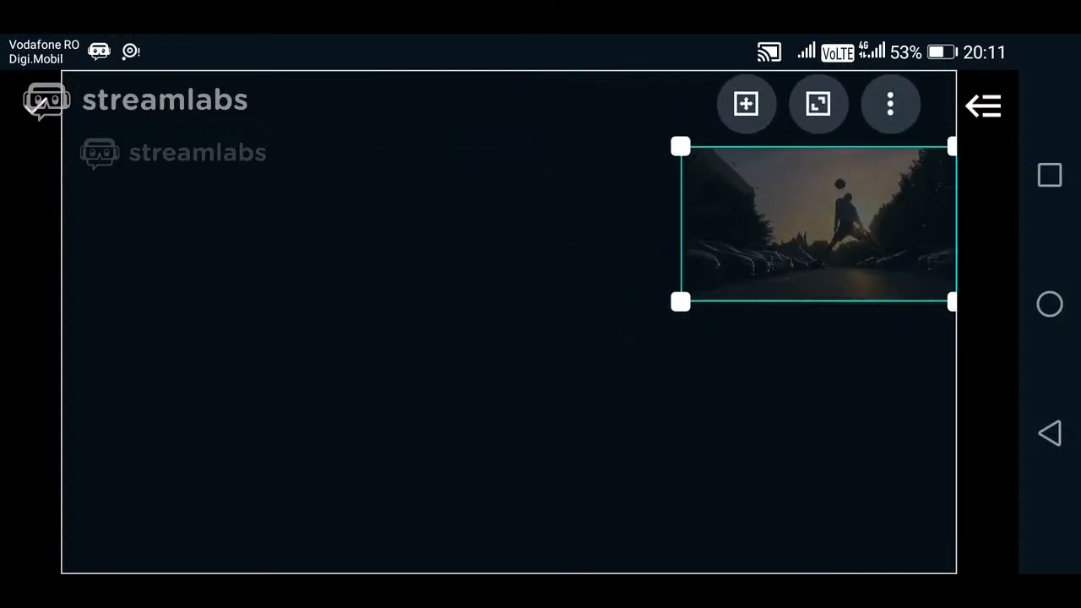
Nudge the football photo higher into the layout's top-right corner.
{"action": "left_click_drag", "start_coordinate": [814, 223], "coordinate": [814, 194]}
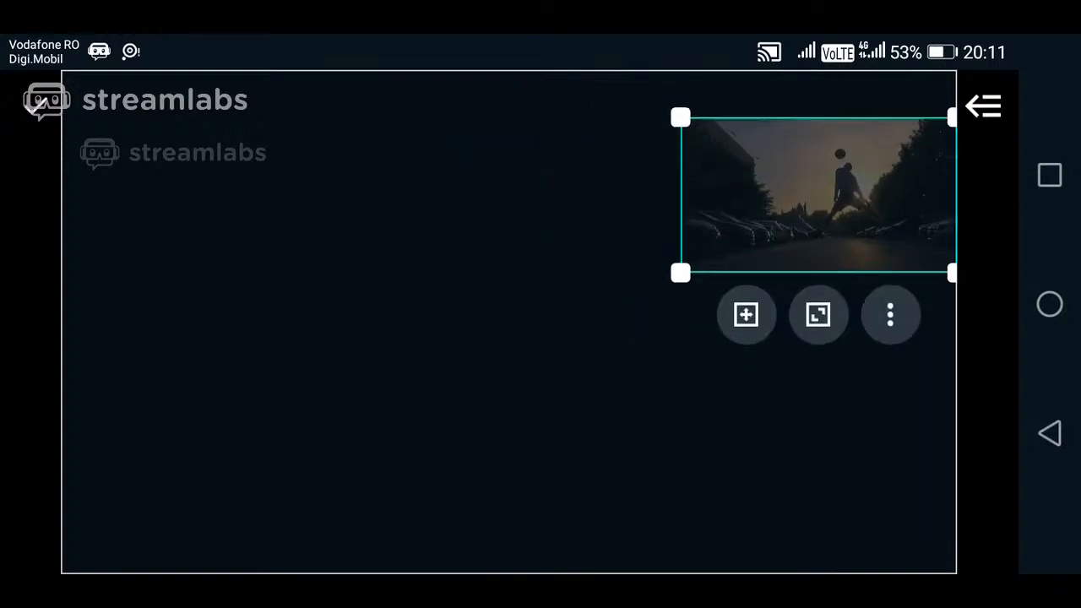
{"action": "left_click", "coordinate": [890, 314]}
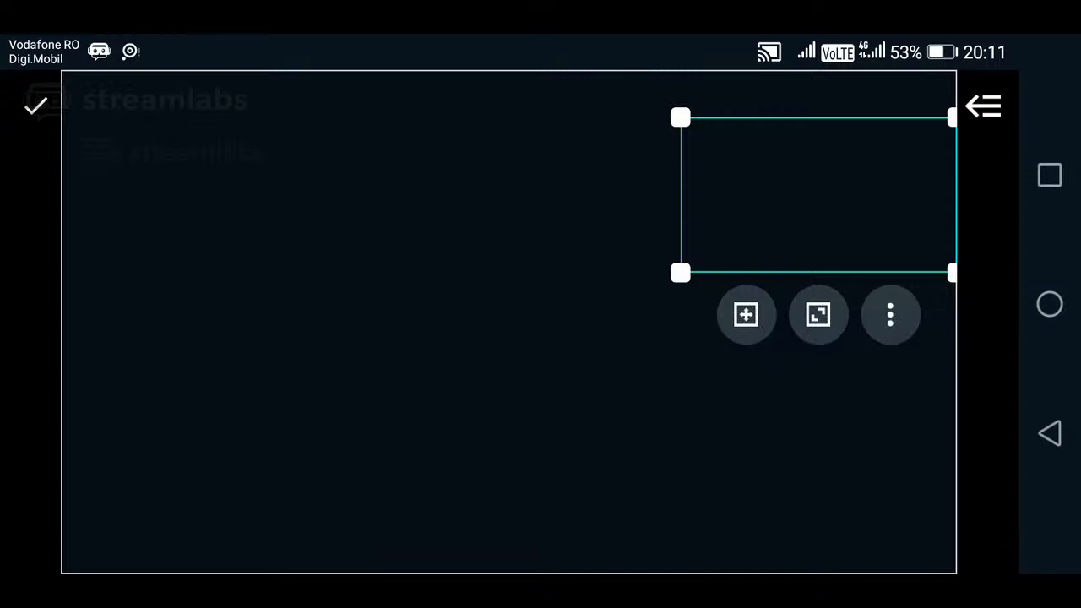
Confirm the photo's top-right placement and return to the live stream view.
{"action": "left_click", "coordinate": [889, 314]}
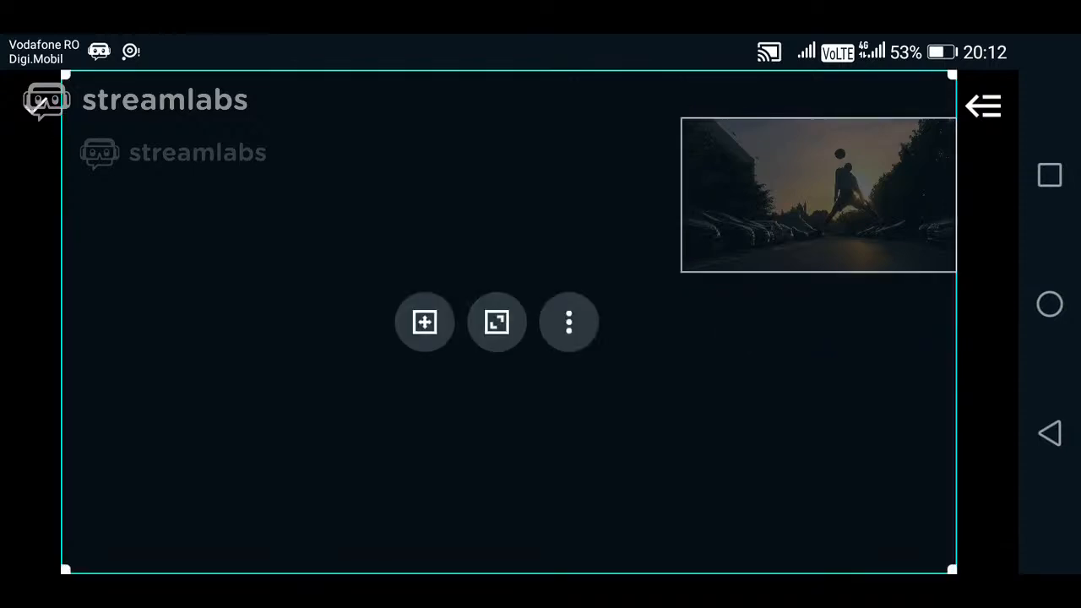
{"action": "left_click", "coordinate": [818, 193]}
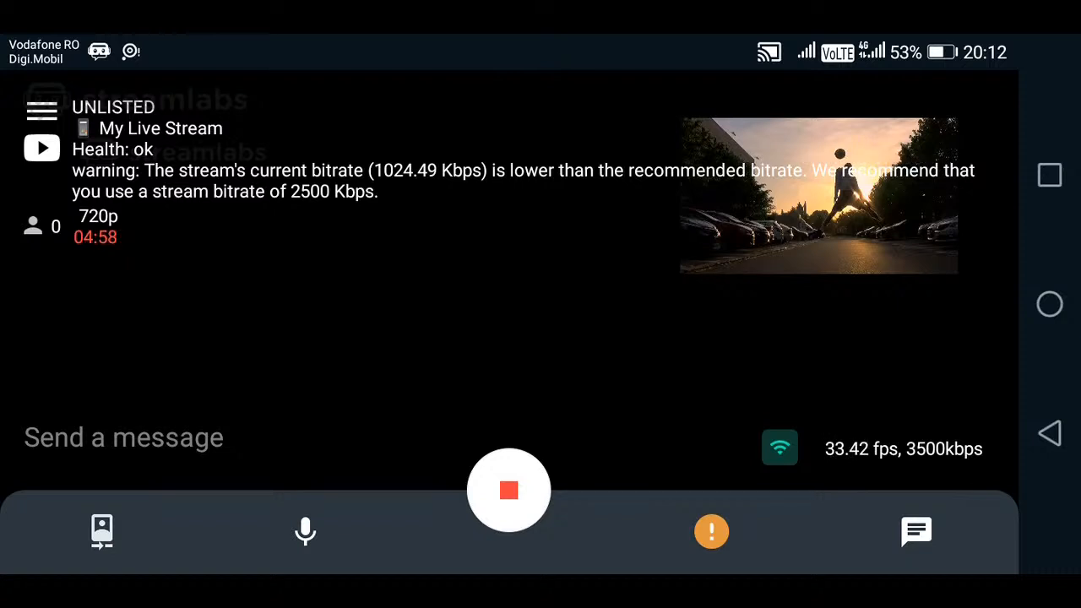
Toggle the mic off and on, hide live chat, decline Prime, and bring up Broadcast details.
{"action": "left_click", "coordinate": [304, 531]}
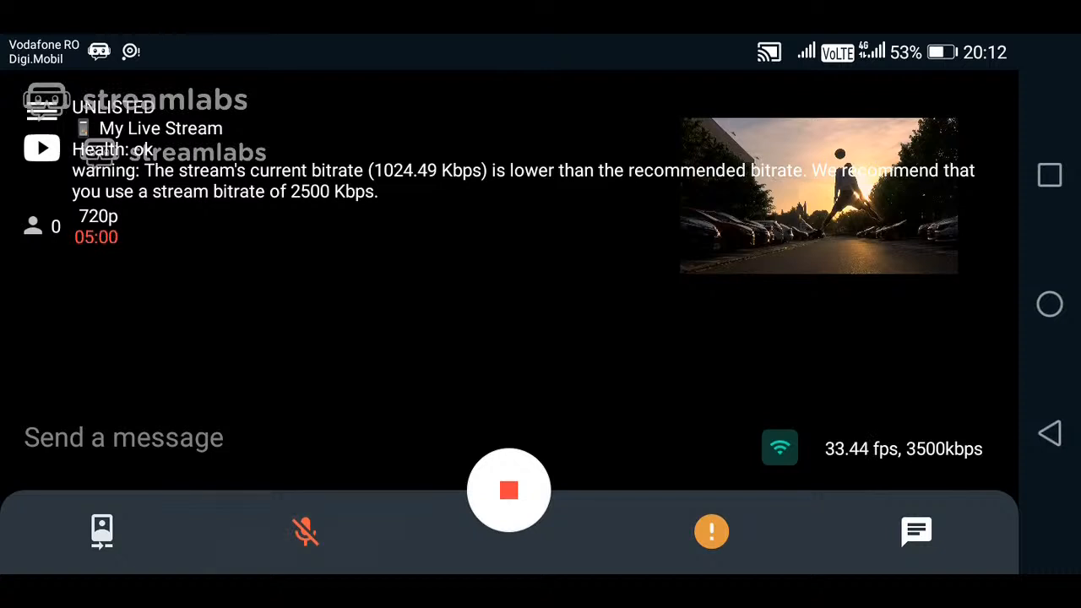
{"action": "left_click", "coordinate": [304, 530]}
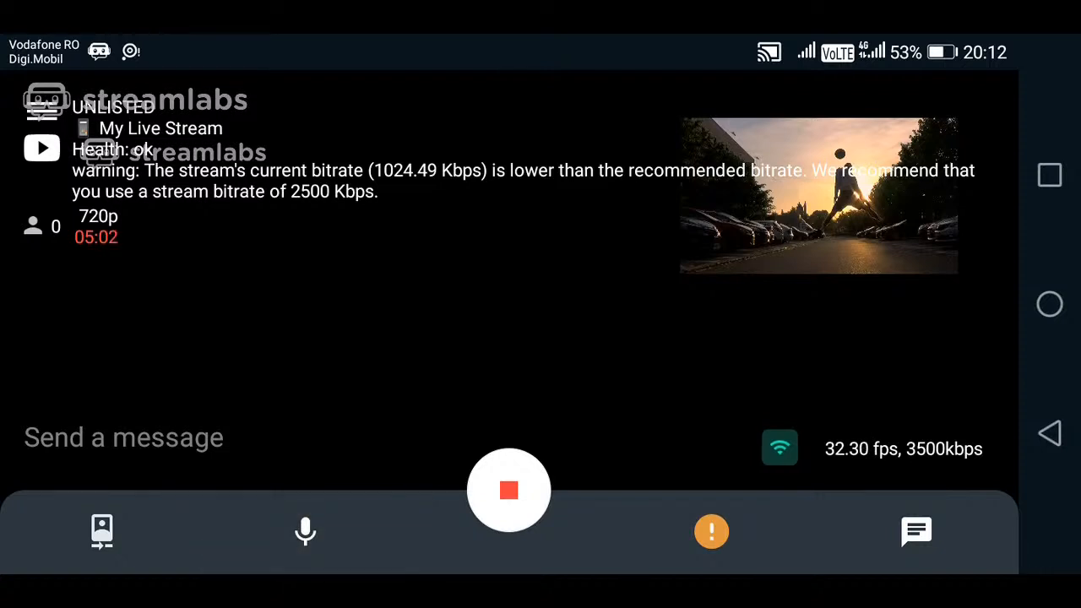
{"action": "left_click", "coordinate": [711, 530]}
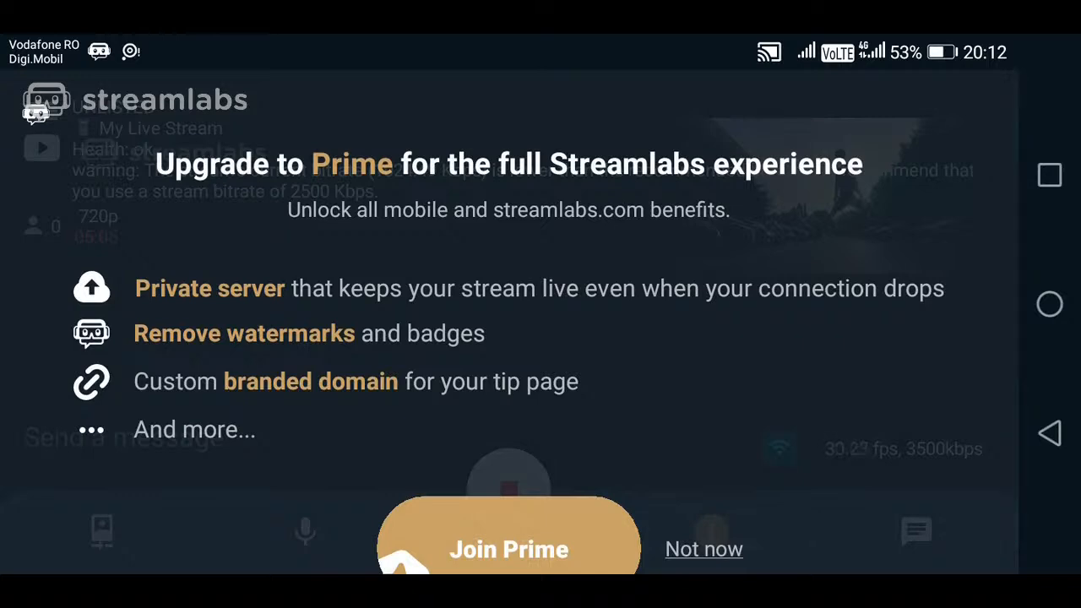
{"action": "left_click", "coordinate": [703, 549]}
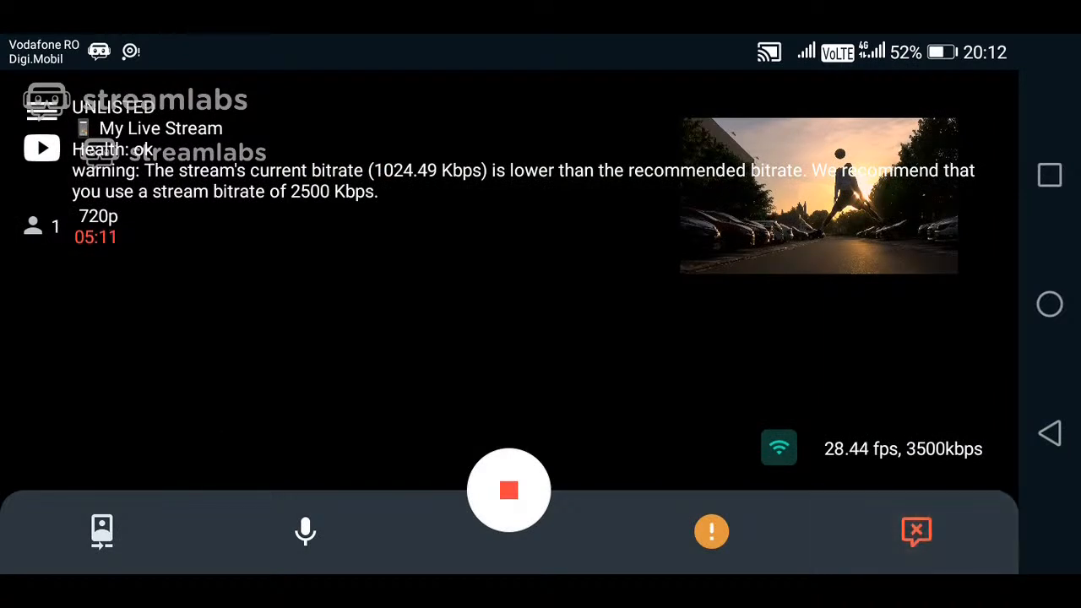
{"action": "left_click", "coordinate": [916, 530]}
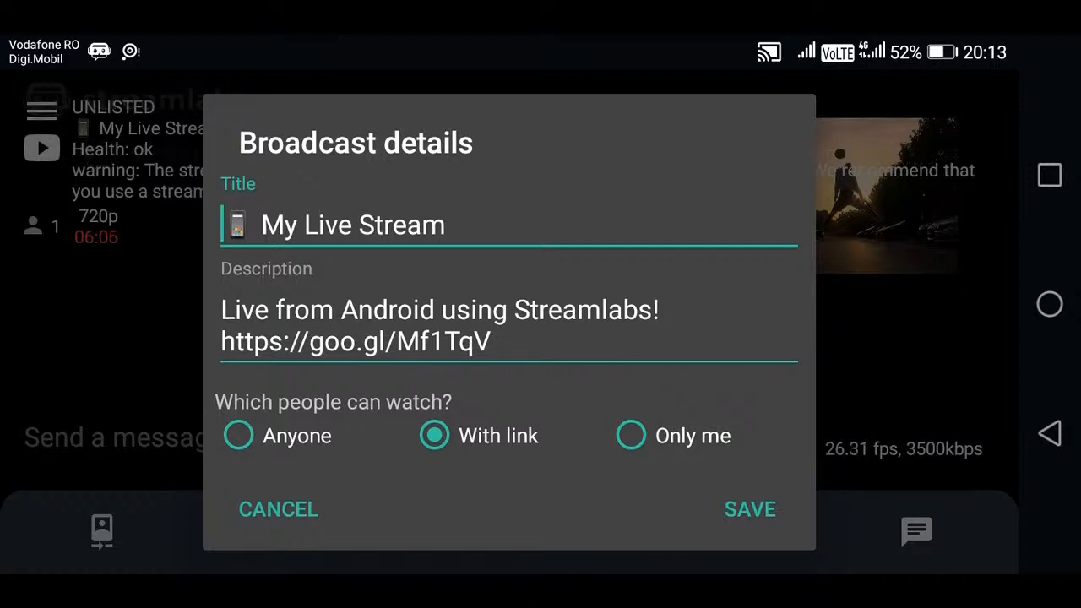
Save 'With link' visibility for the My Live Stream broadcast.
{"action": "left_click", "coordinate": [750, 508]}
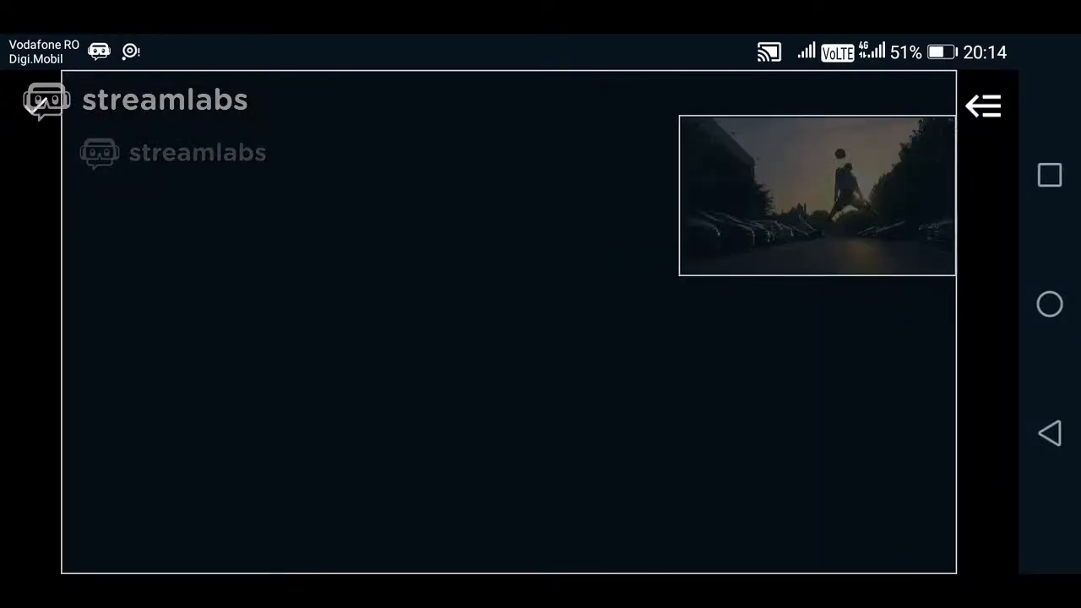
Delete the video widget and select the now-empty layout canvas.
{"action": "left_click", "coordinate": [814, 195]}
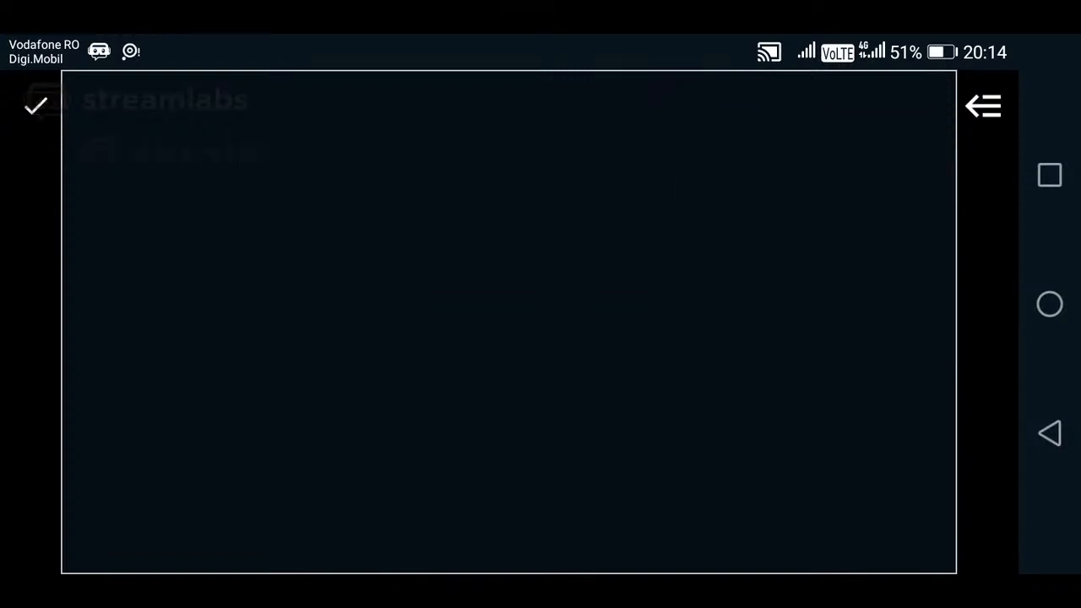
{"action": "left_click", "coordinate": [507, 321]}
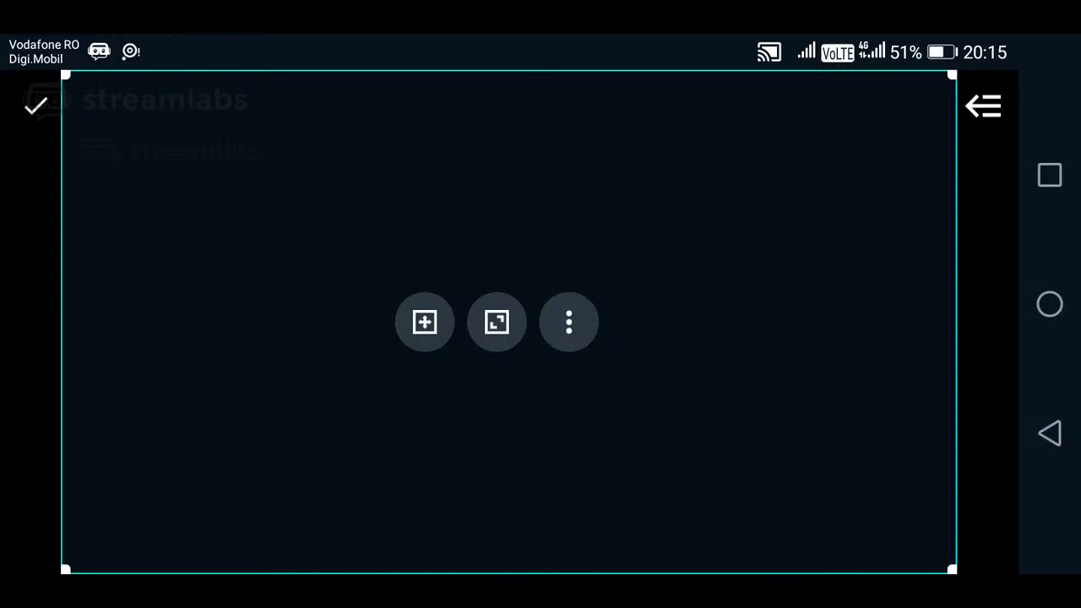